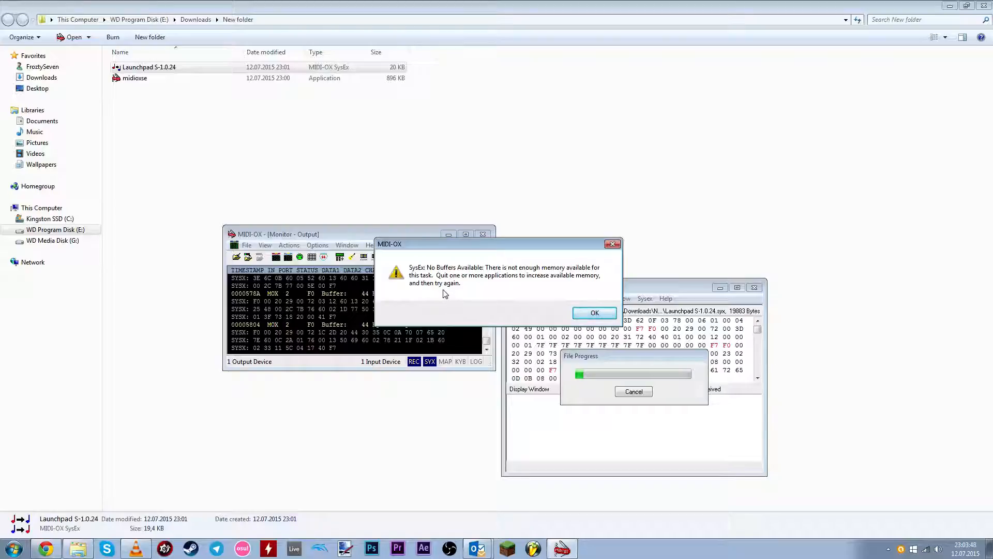
mouse_move(451, 275)
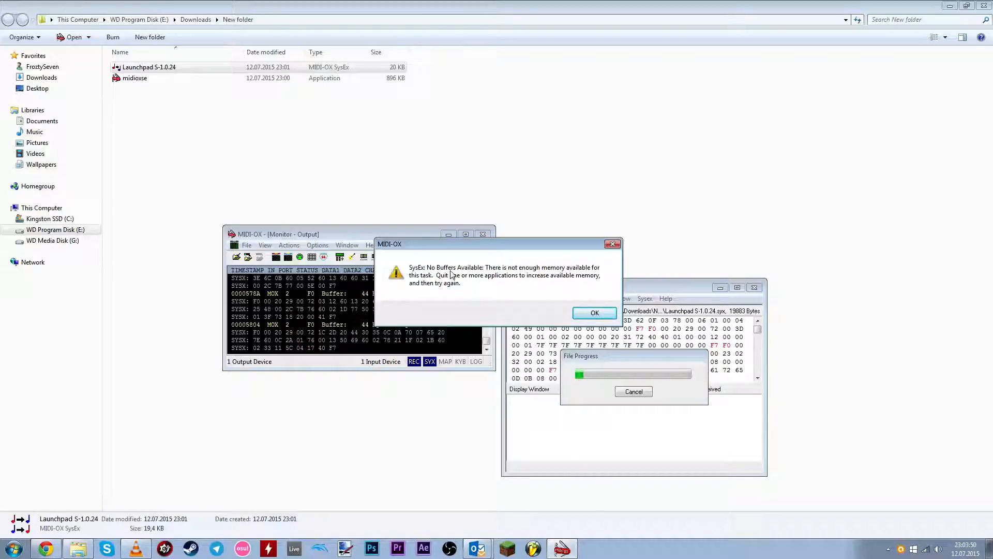
mouse_move(538, 304)
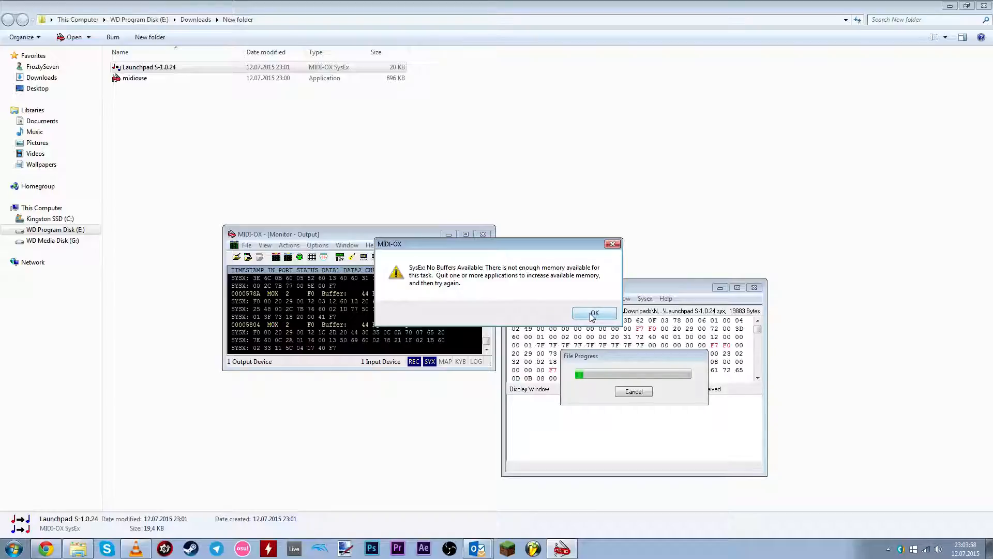
Step: Dismiss the 'SysEx: No Buffers Available' insufficient-memory warning
left_click(595, 312)
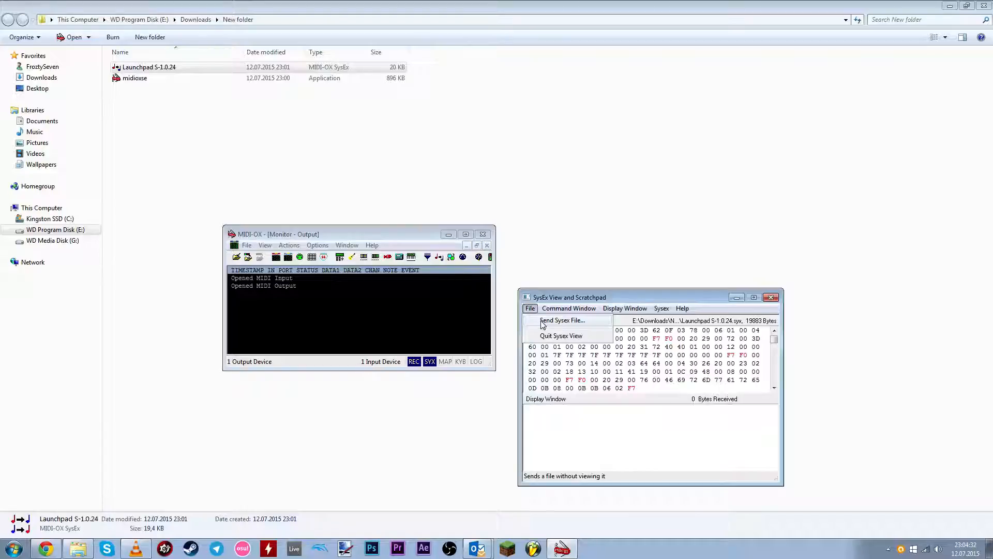
Step: Send the loaded Launchpad S-1.0.24 SysEx firmware file to the device
left_click(561, 320)
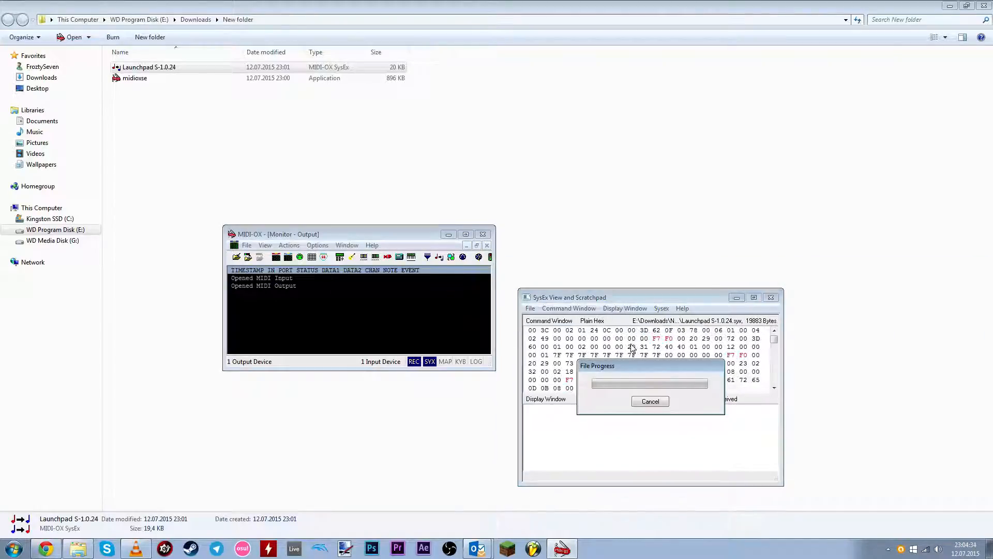